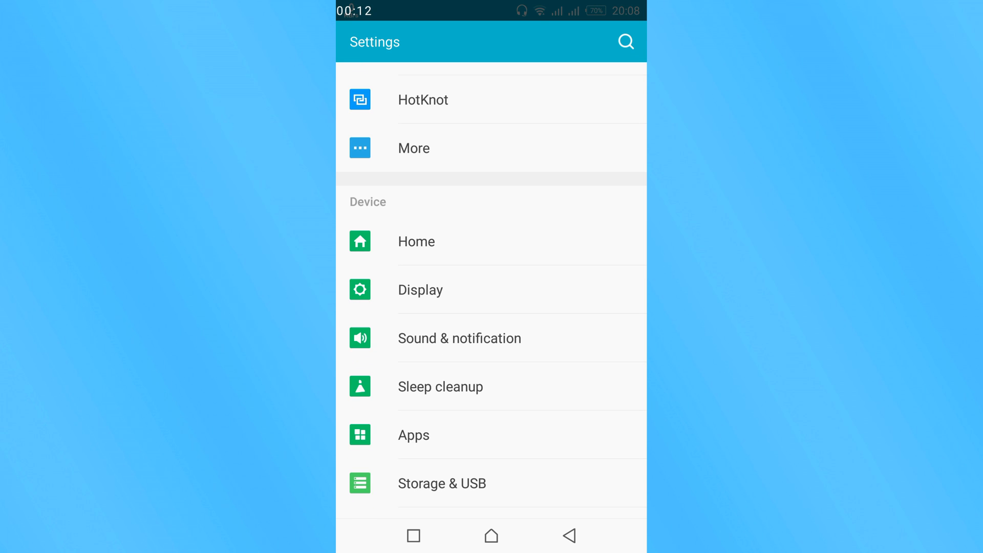
- Show the installed Apps list and scroll to let the app sizes load
{"action": "scroll", "scroll_direction": "down", "scroll_amount": 3}
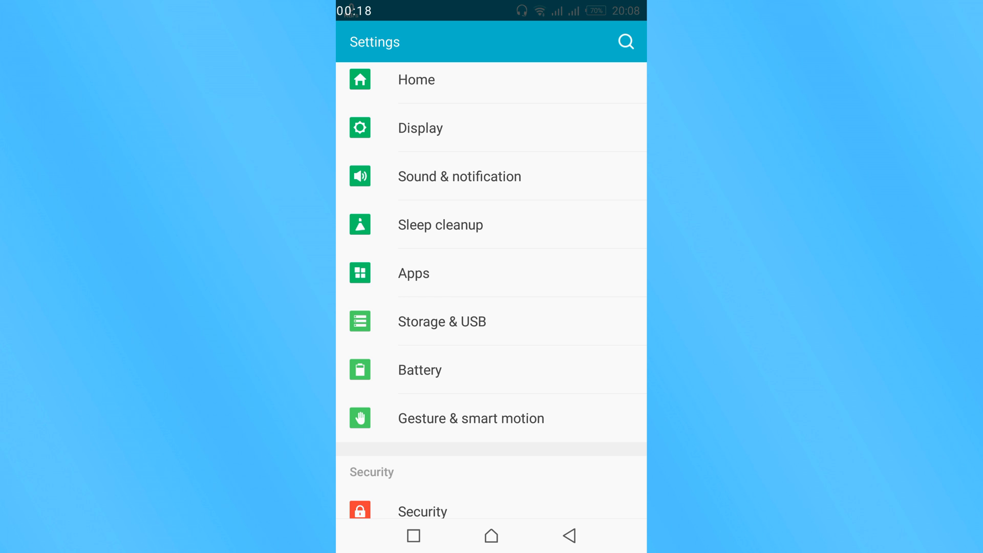
{"action": "left_click", "coordinate": [412, 272]}
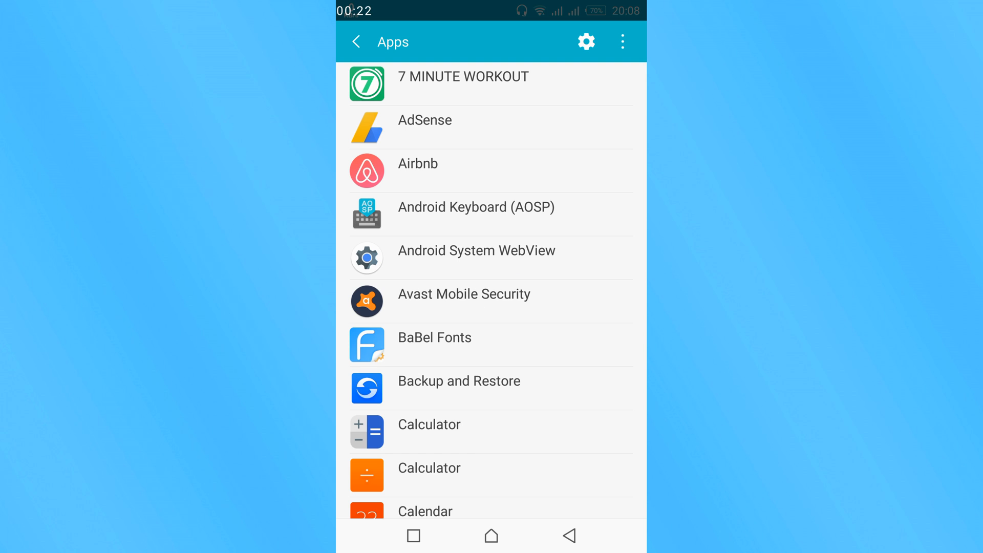
{"action": "scroll", "scroll_direction": "down", "scroll_amount": 3}
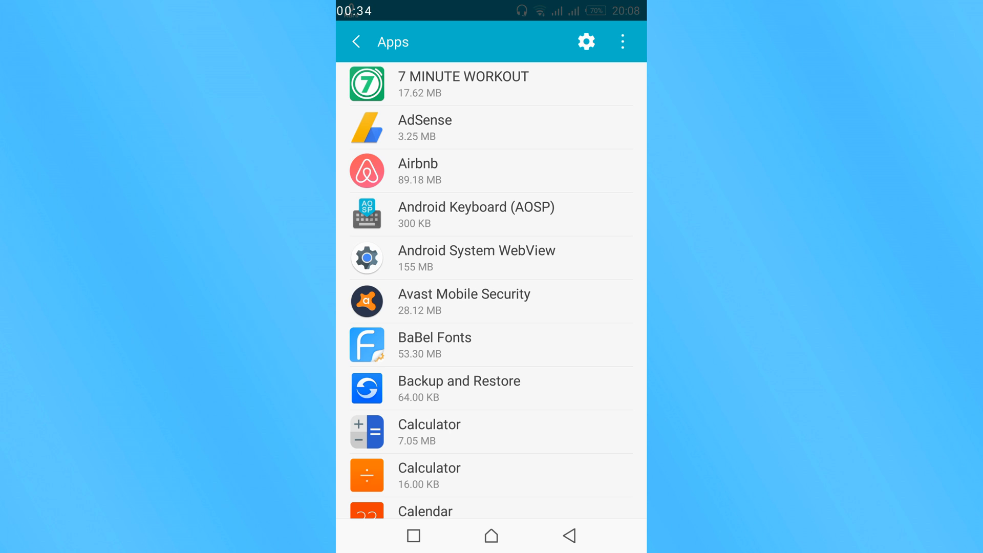
- Choose Reset app preferences from the Apps screen's overflow menu
{"action": "left_click", "coordinate": [621, 42]}
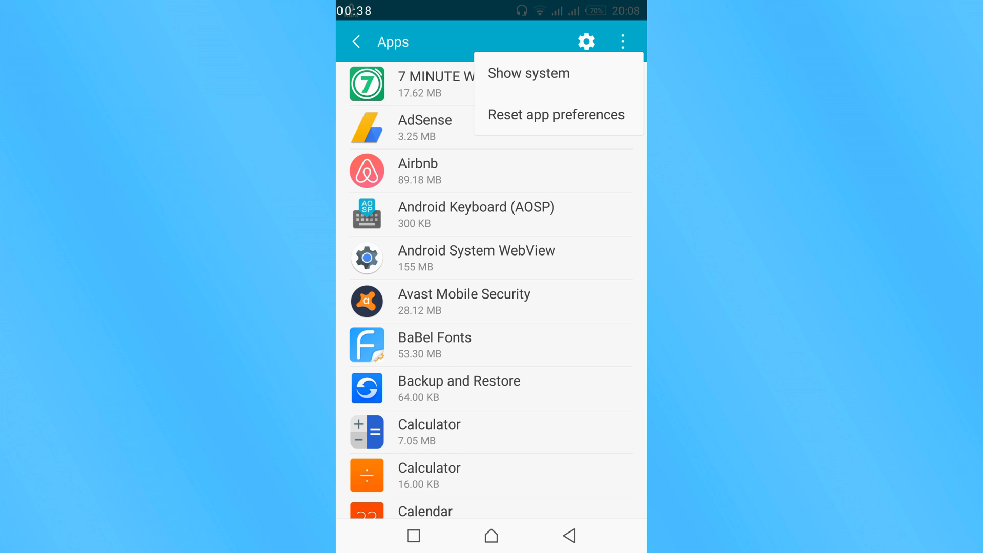
{"action": "left_click", "coordinate": [554, 113]}
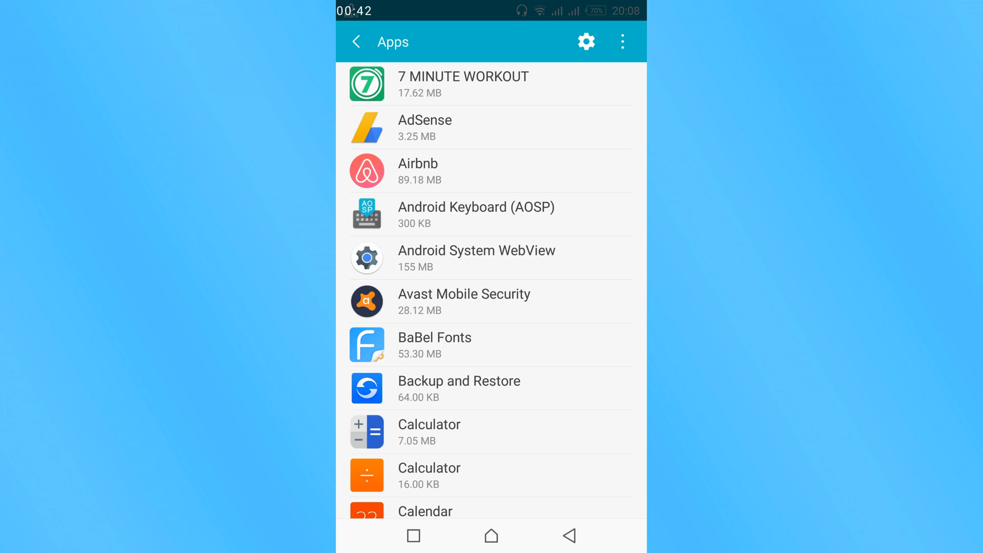
- Scroll down through the remaining installed apps before returning to the home screen
{"action": "scroll", "scroll_direction": "down", "scroll_amount": 3}
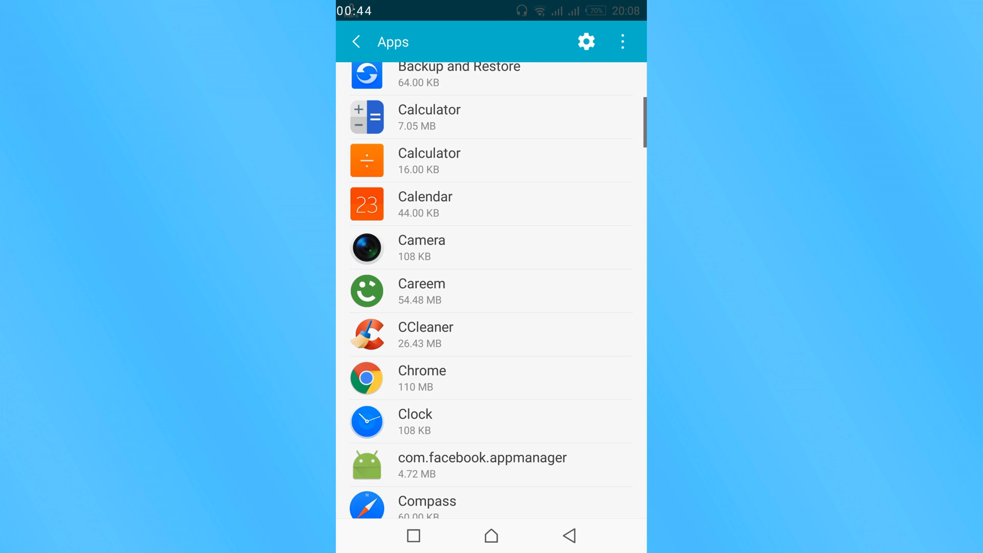
{"action": "scroll", "scroll_direction": "down", "scroll_amount": 3}
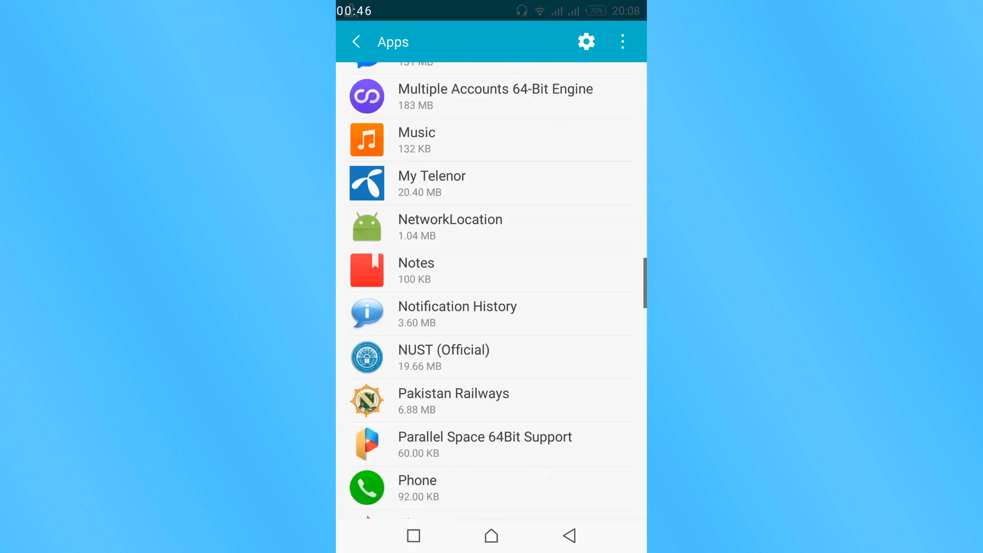
{"action": "scroll", "scroll_direction": "down", "scroll_amount": 3}
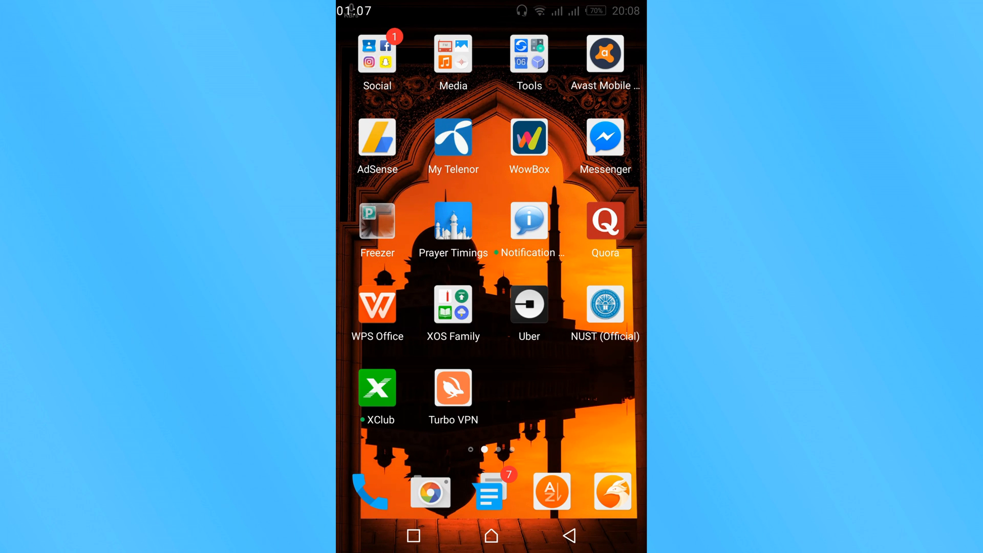
- Launch Snapchat and allow its camera, storage and audio recording permissions
{"action": "left_click", "coordinate": [376, 53]}
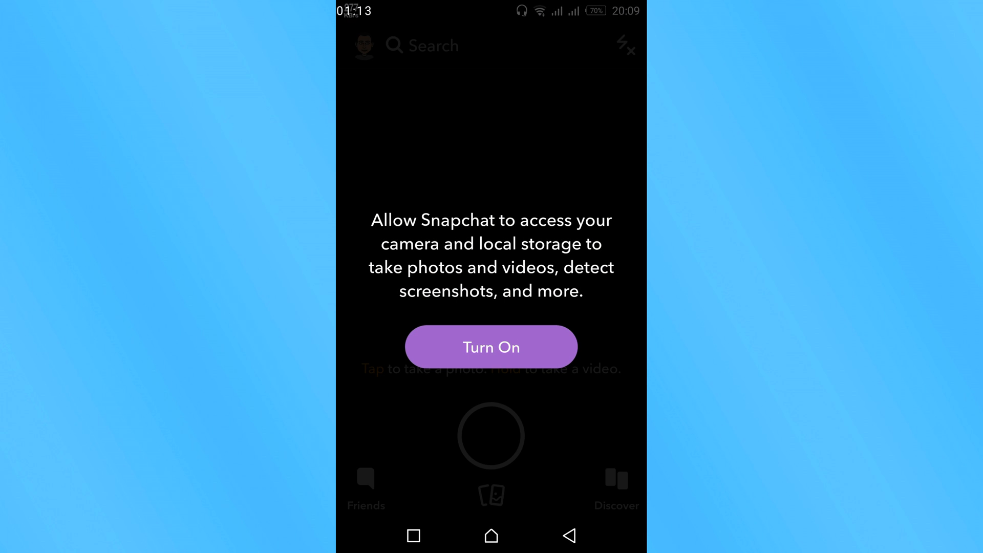
{"action": "left_click", "coordinate": [490, 347]}
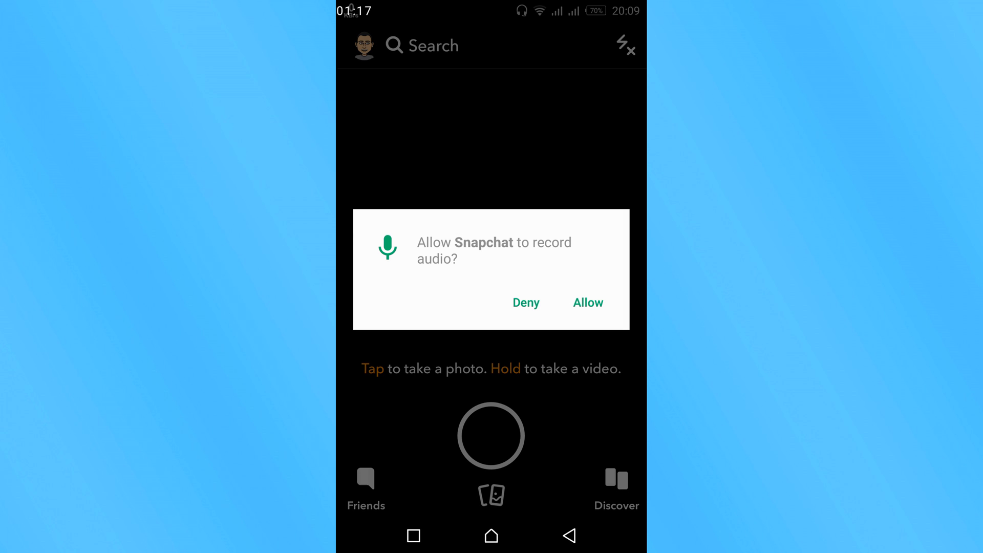
{"action": "left_click", "coordinate": [587, 302]}
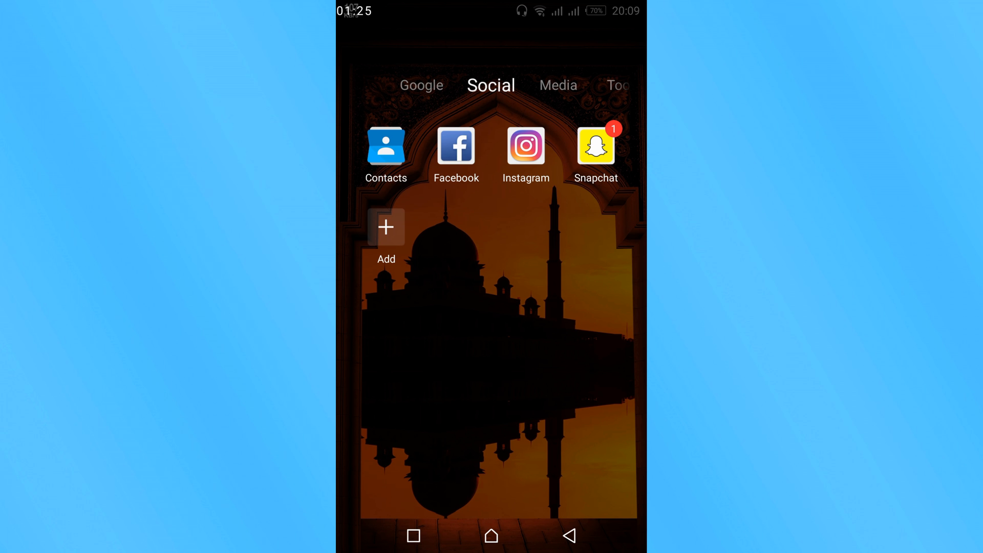
- Reopen Snapchat to a working camera view and show the Friends list
{"action": "left_click", "coordinate": [593, 145]}
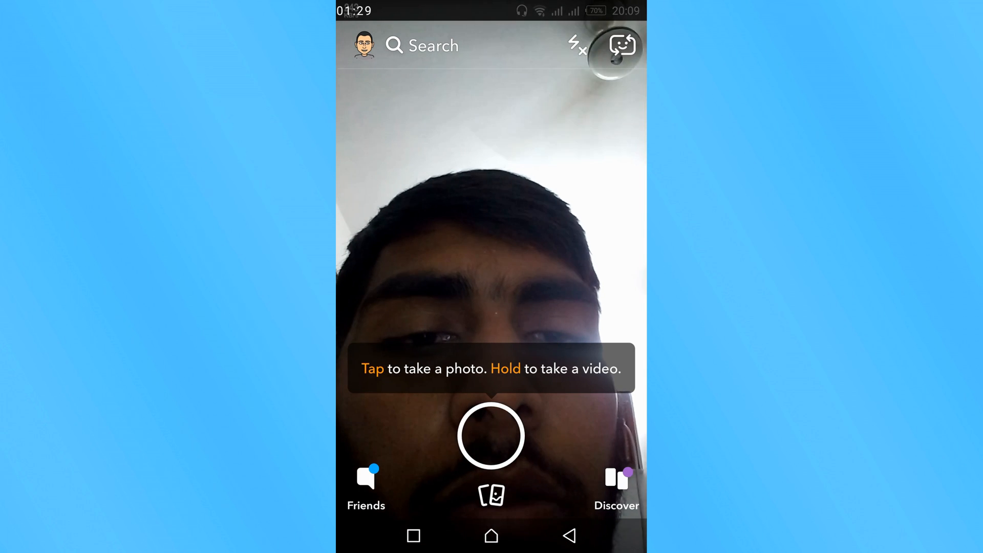
{"action": "left_click", "coordinate": [366, 489]}
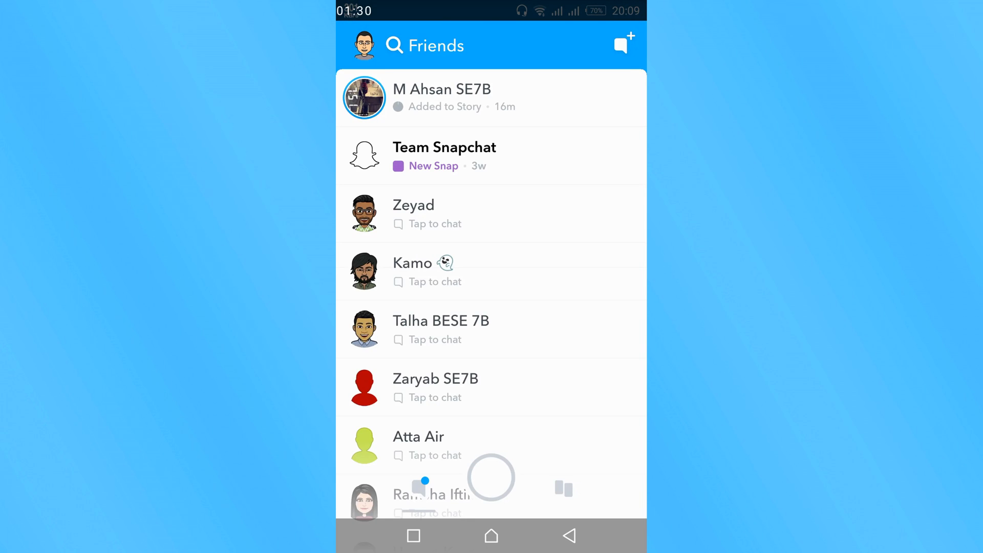